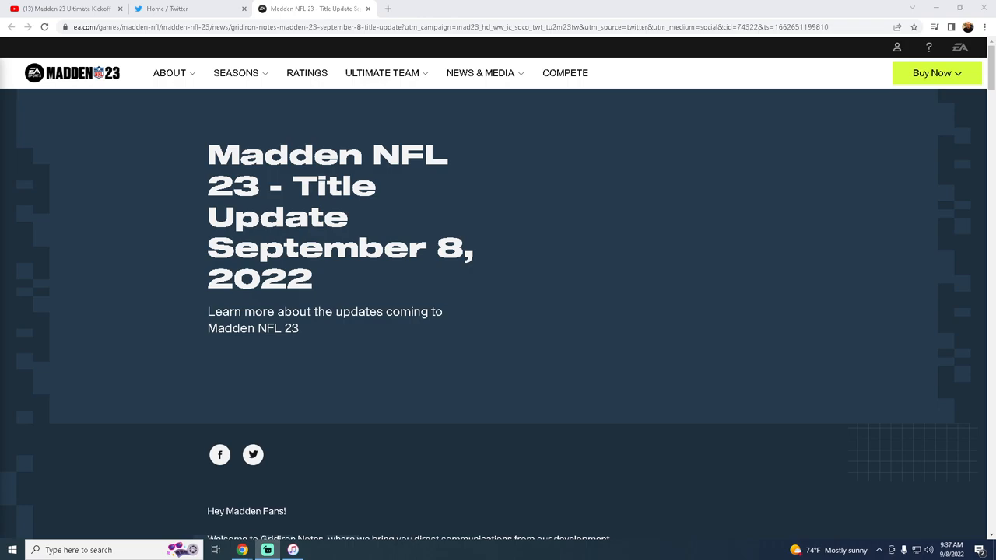
mouse_move(436, 283)
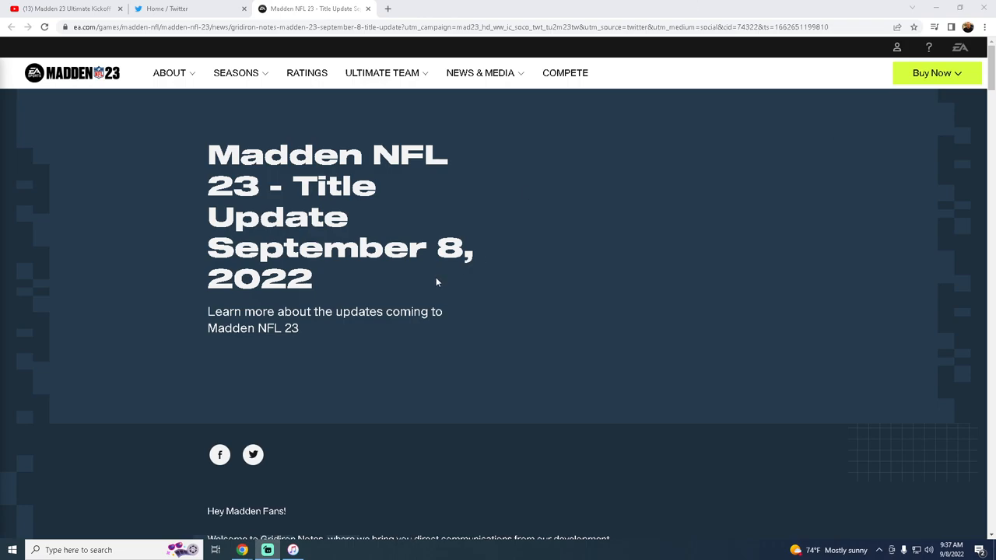
mouse_move(541, 193)
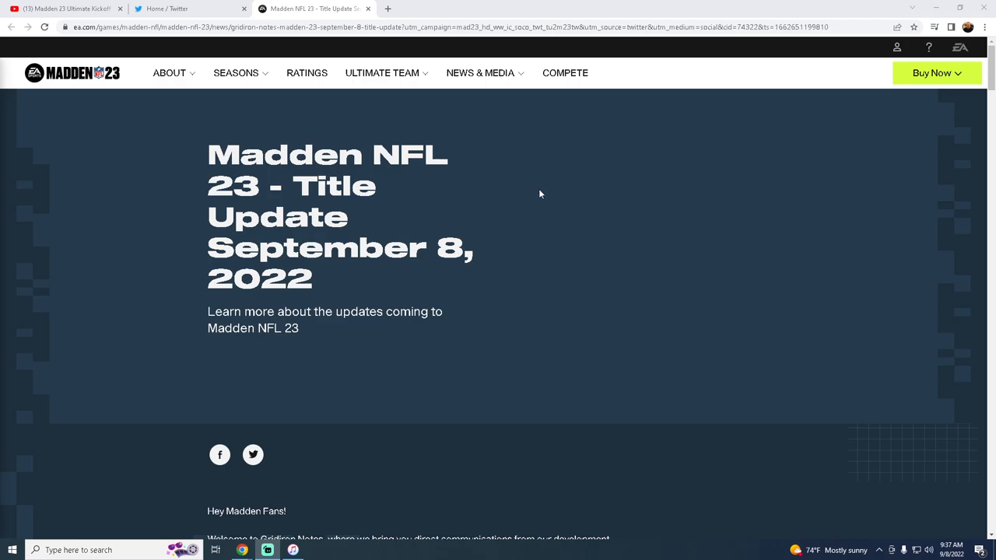
Scroll past the intro to the Key Highlights list and the start of Gameplay Updates.
scroll("down", 3)
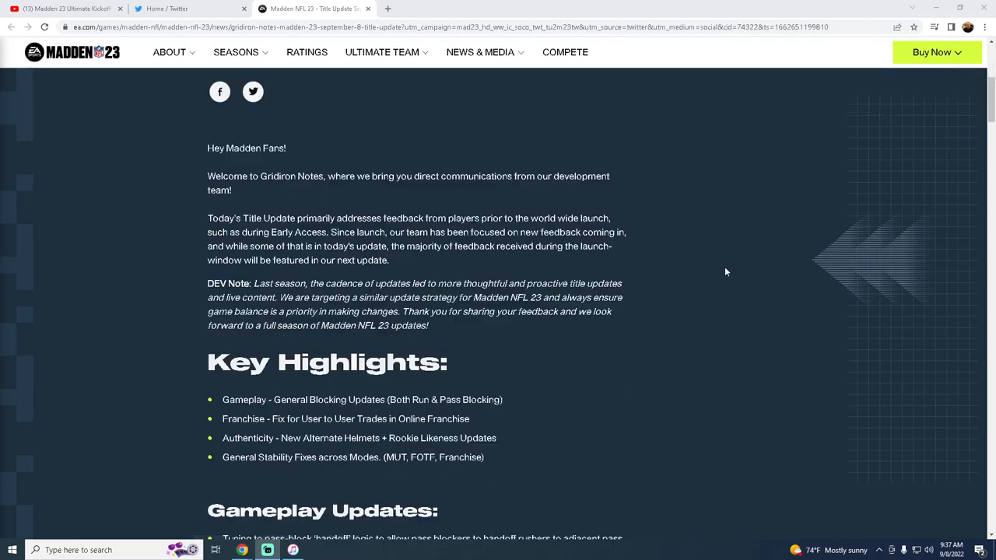
scroll("down", 3)
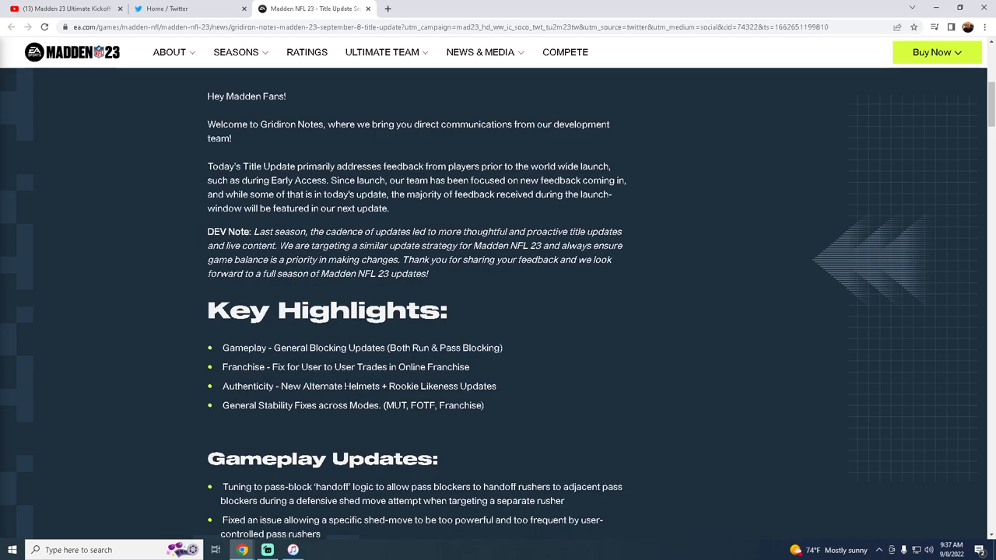
scroll("down", 3)
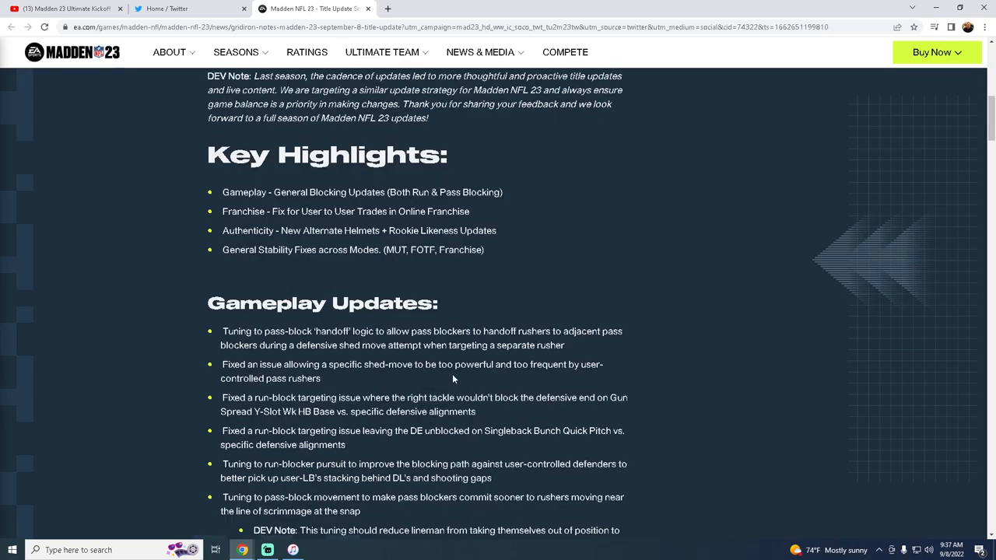
scroll("down", 3)
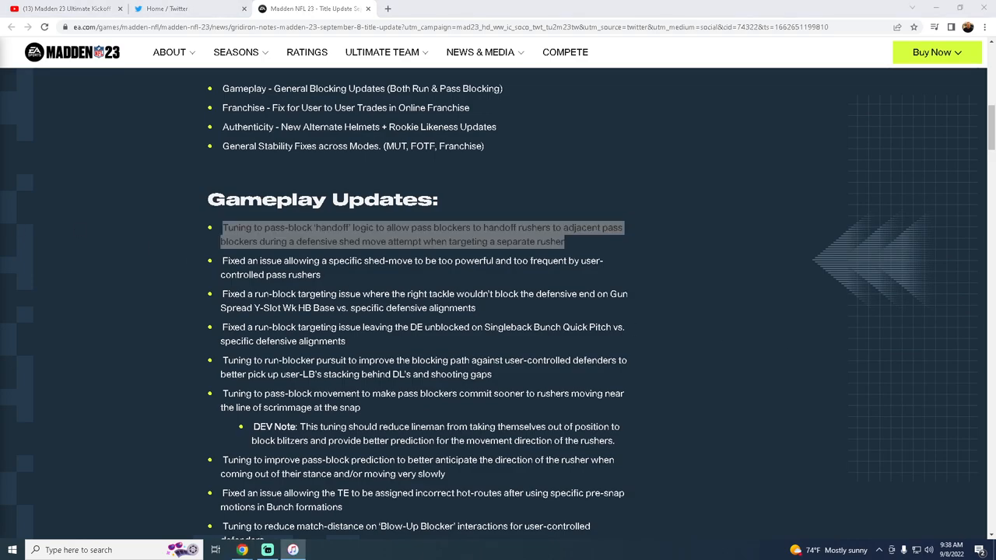
Scroll into Gameplay Updates, briefly highlighting the handoff-logic bullet, down to the WR fumble-chance note.
scroll("down", 3)
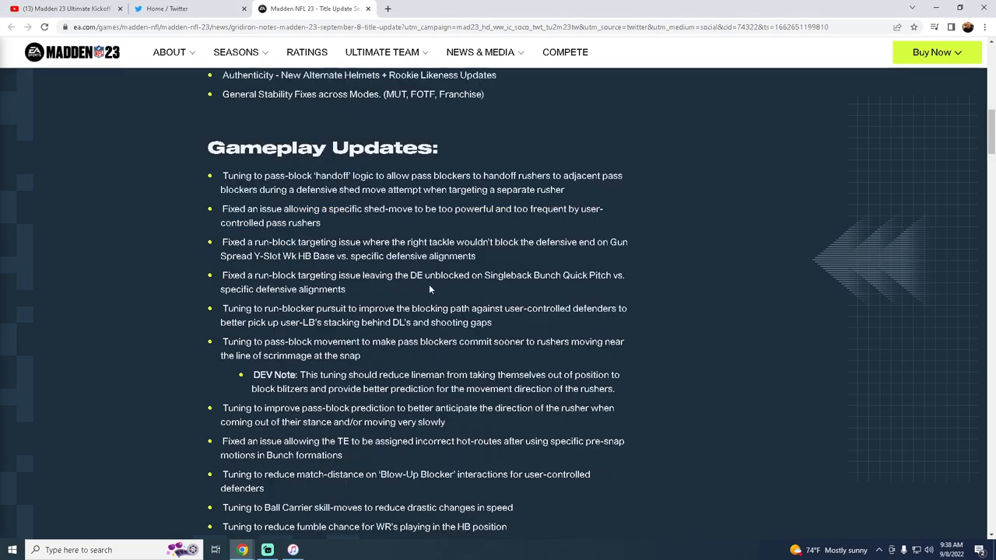
scroll("down", 3)
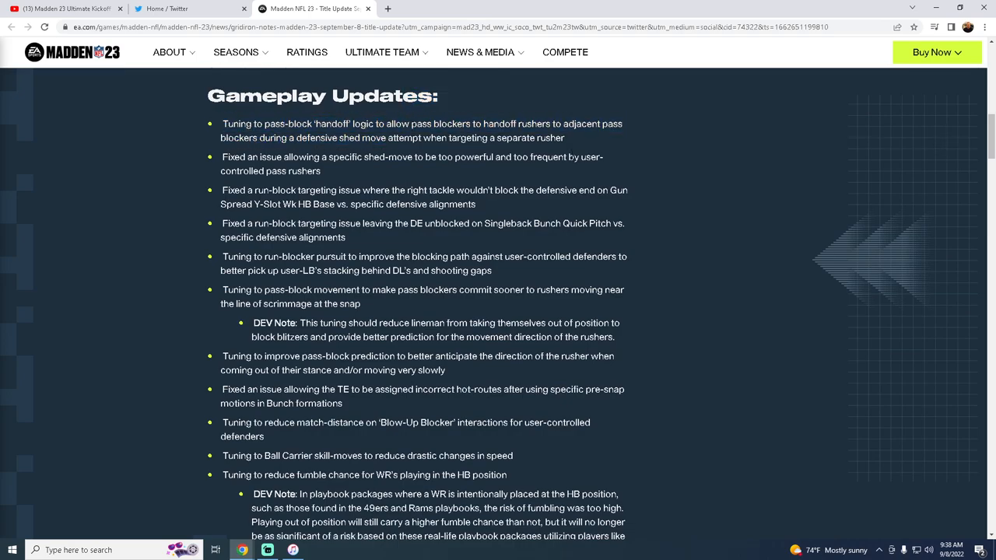
left_click_drag(222, 123, 563, 137)
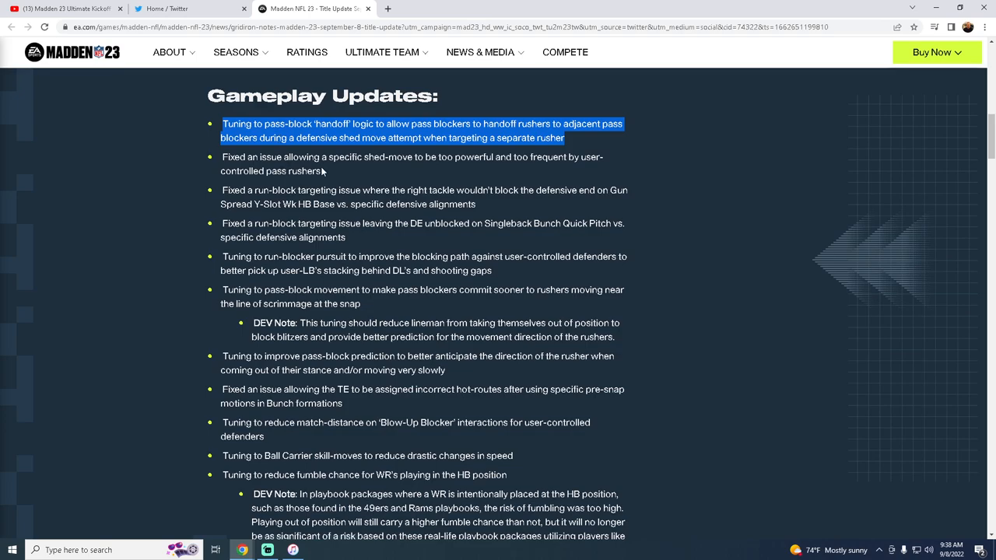
left_click(361, 172)
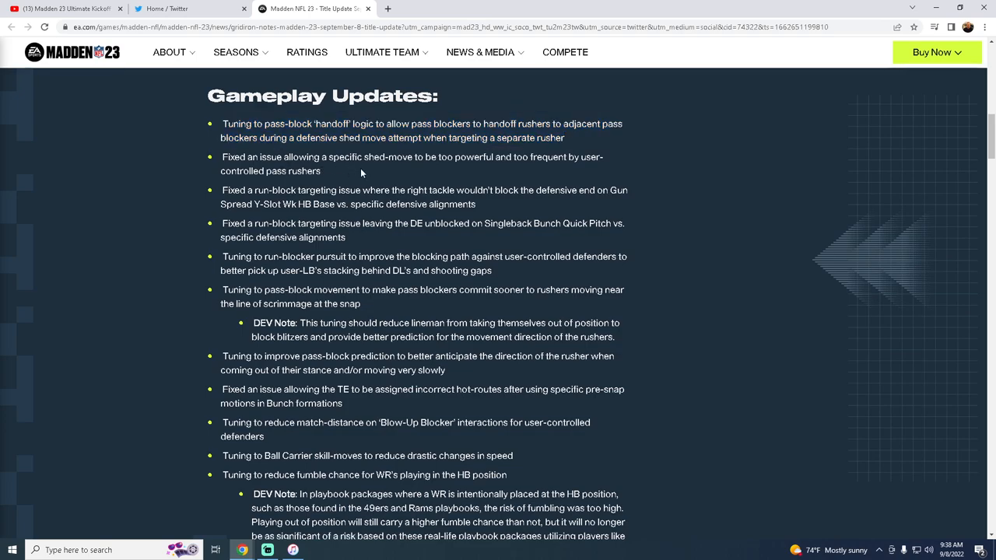
mouse_move(529, 170)
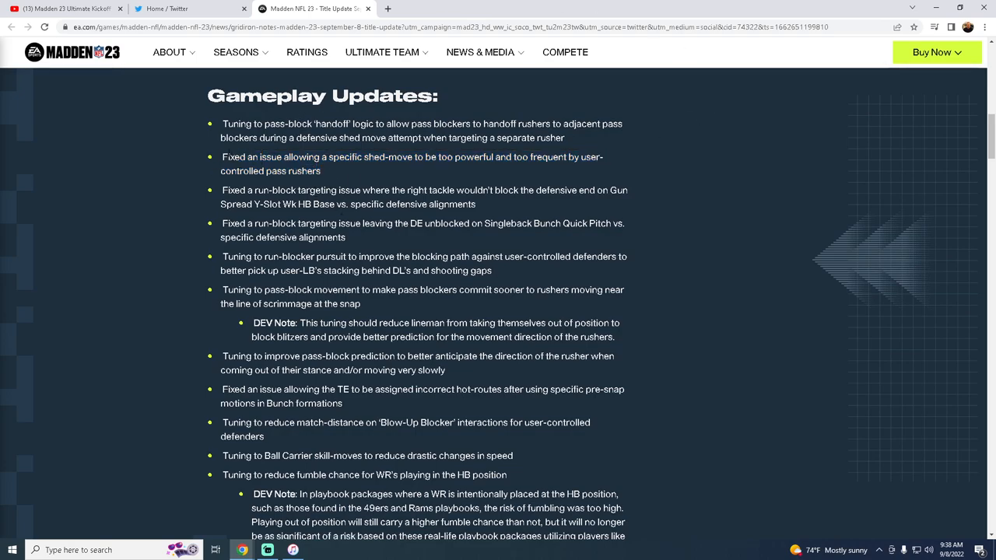
scroll("down", 3)
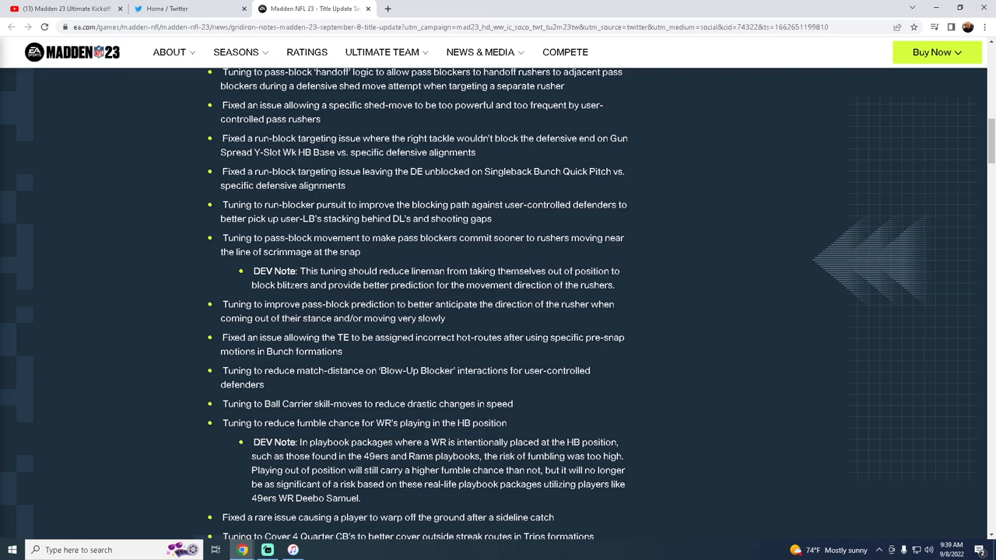
Scroll to the sideline-catch and end-zone receiver fixes in Gameplay Updates.
scroll("down", 3)
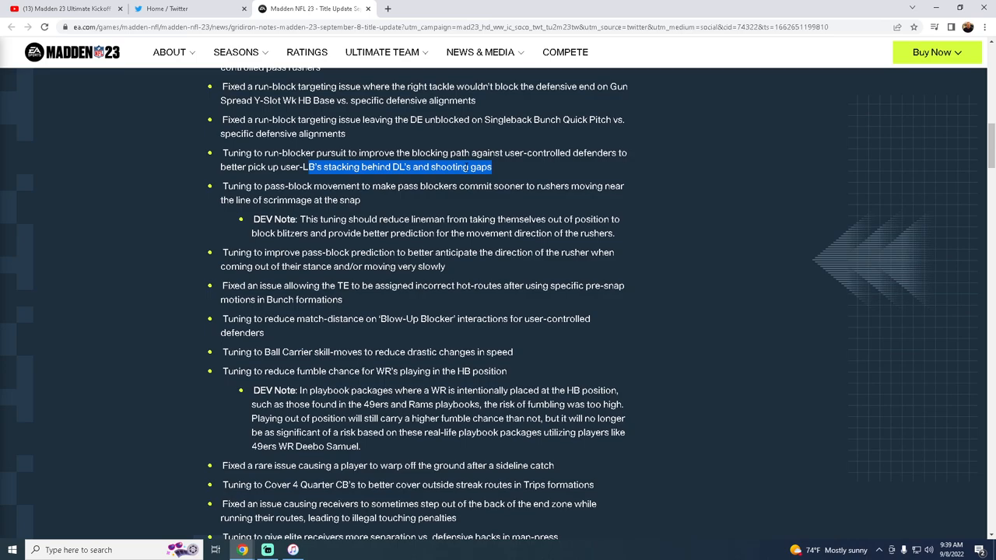
left_click_drag(490, 167, 221, 153)
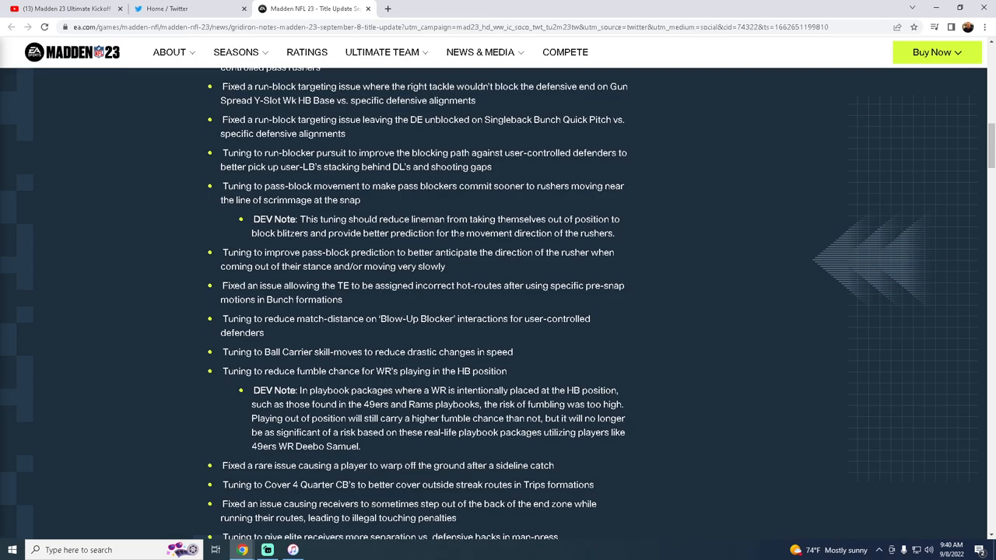
mouse_move(621, 236)
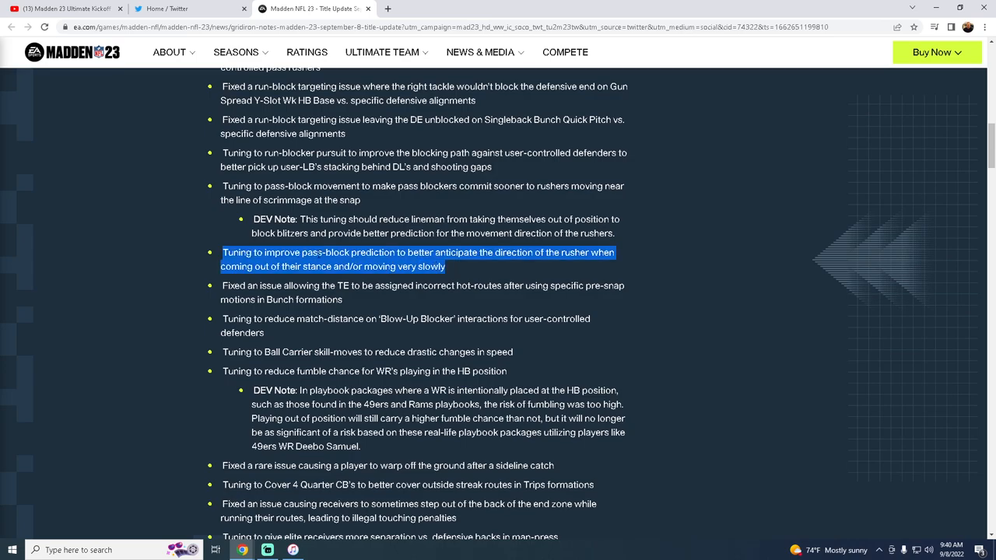
Scroll to the HB wheel route, tipped-pass and AI QB targeting notes.
scroll("down", 3)
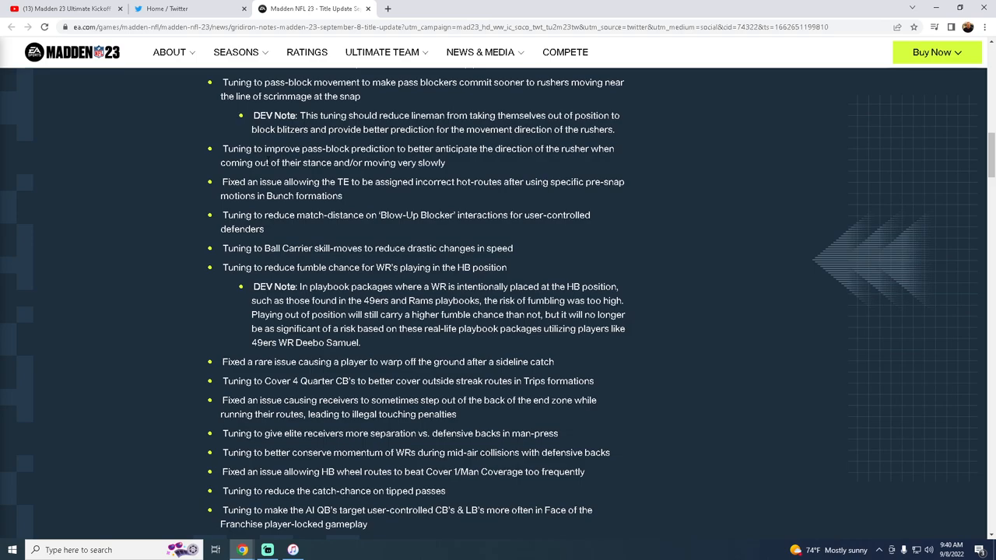
mouse_move(336, 228)
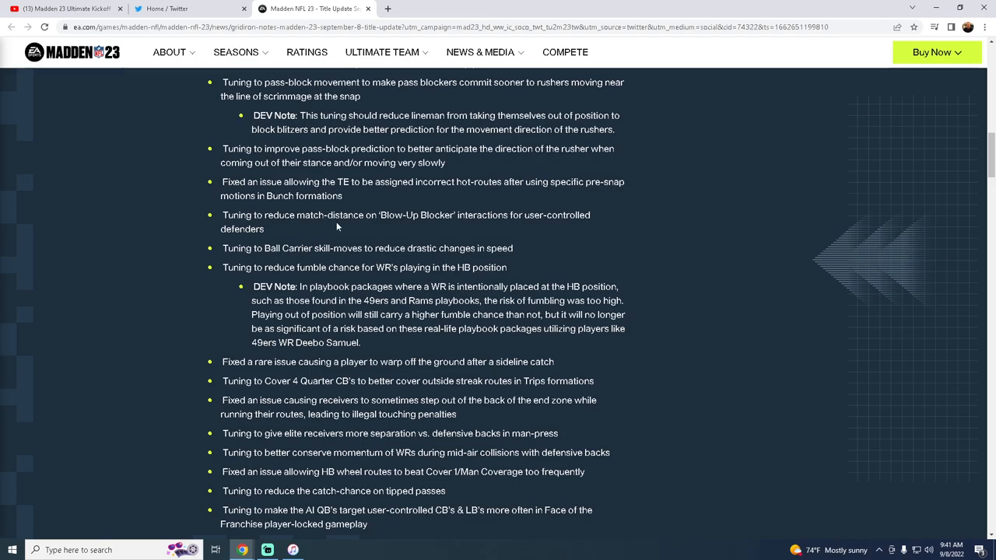
mouse_move(517, 199)
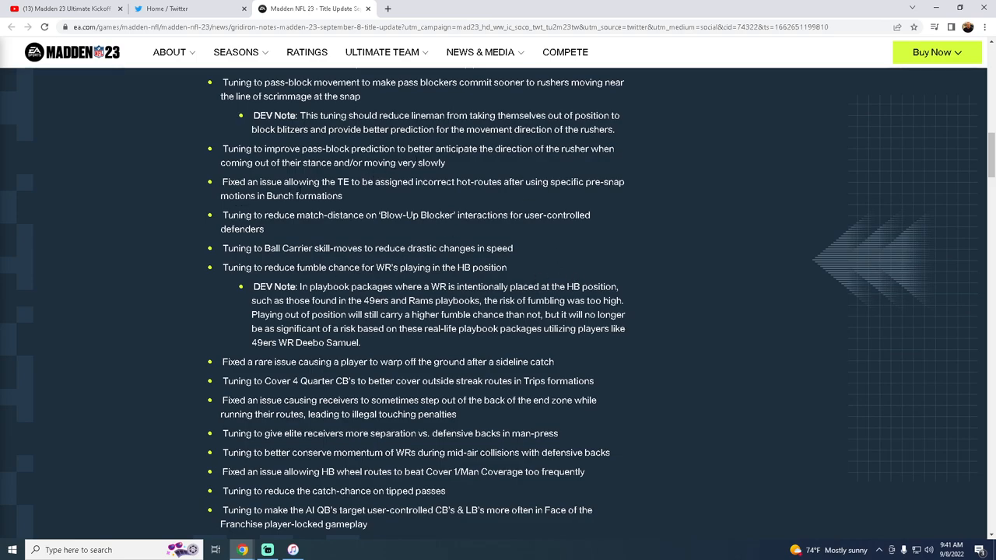
mouse_move(268, 214)
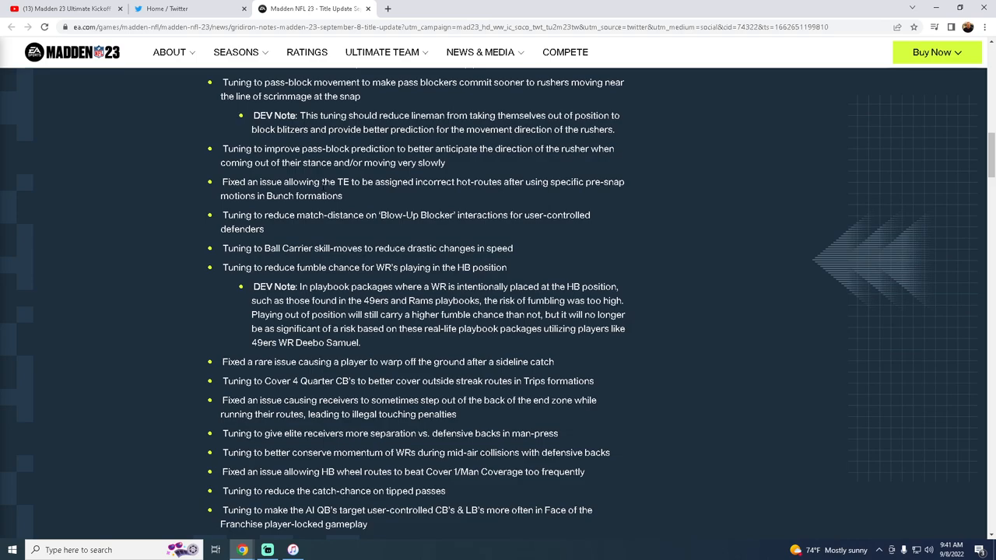
mouse_move(308, 112)
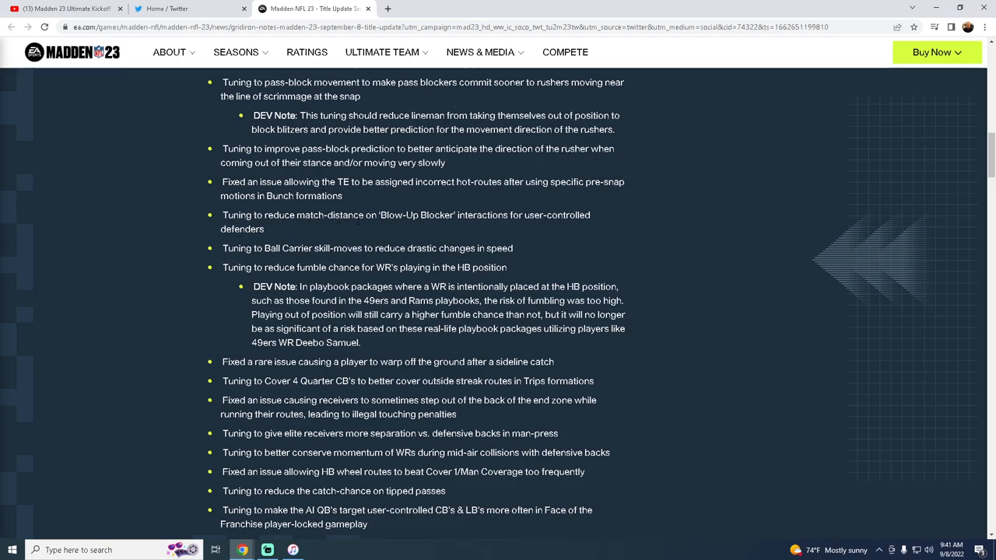
mouse_move(376, 228)
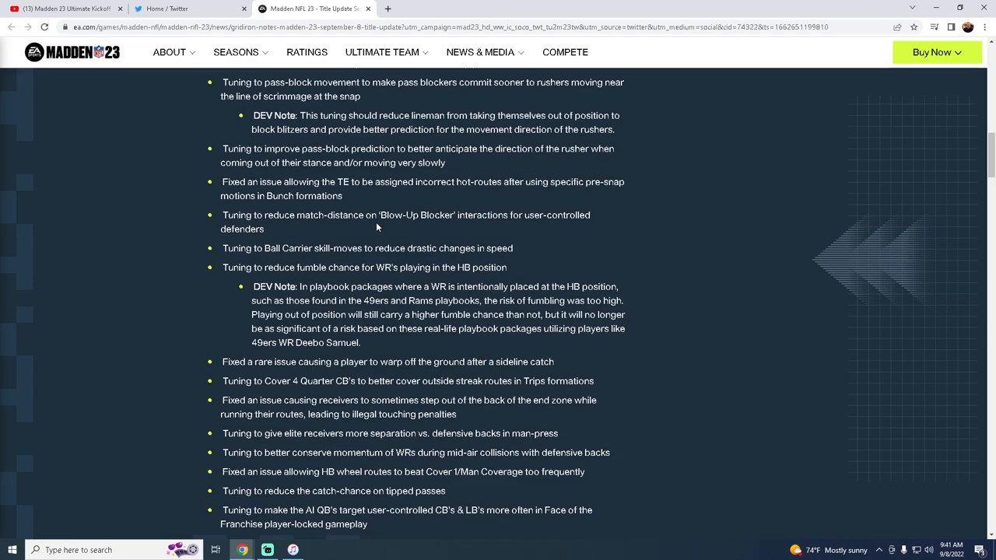
mouse_move(275, 229)
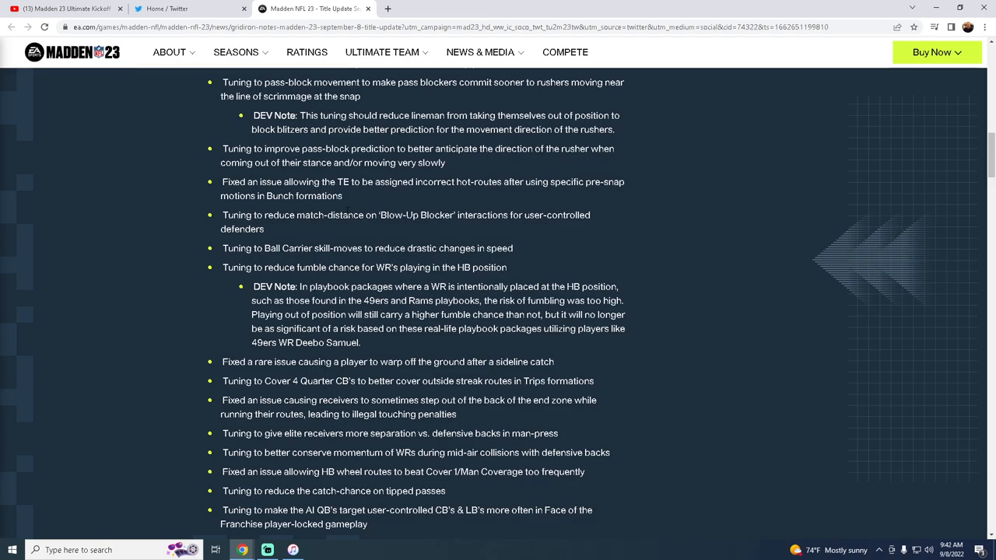
mouse_move(286, 235)
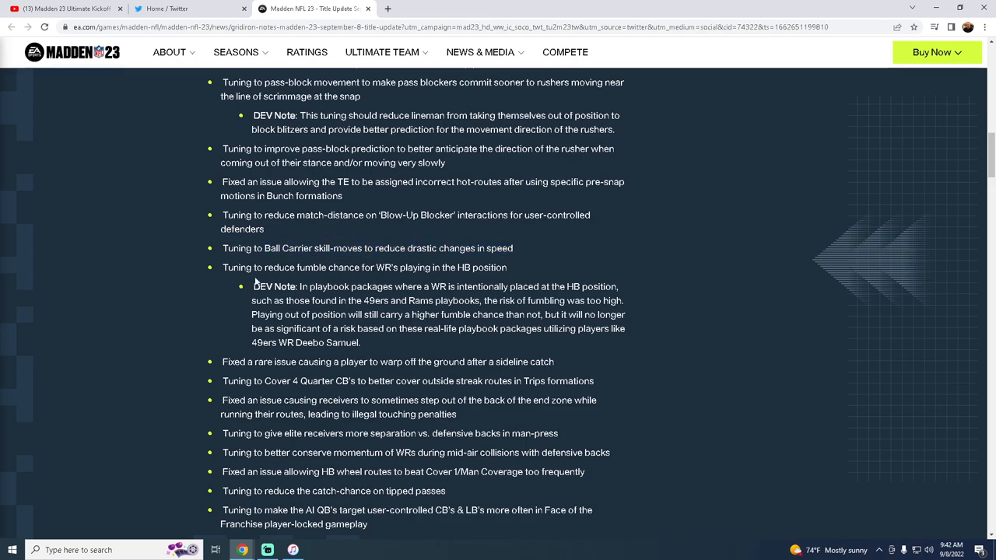
mouse_move(371, 280)
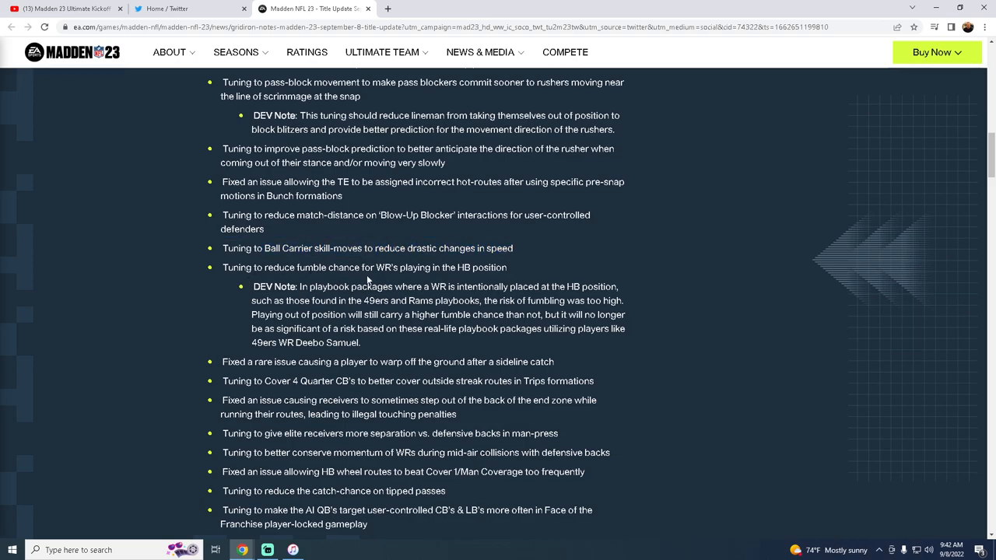
mouse_move(636, 262)
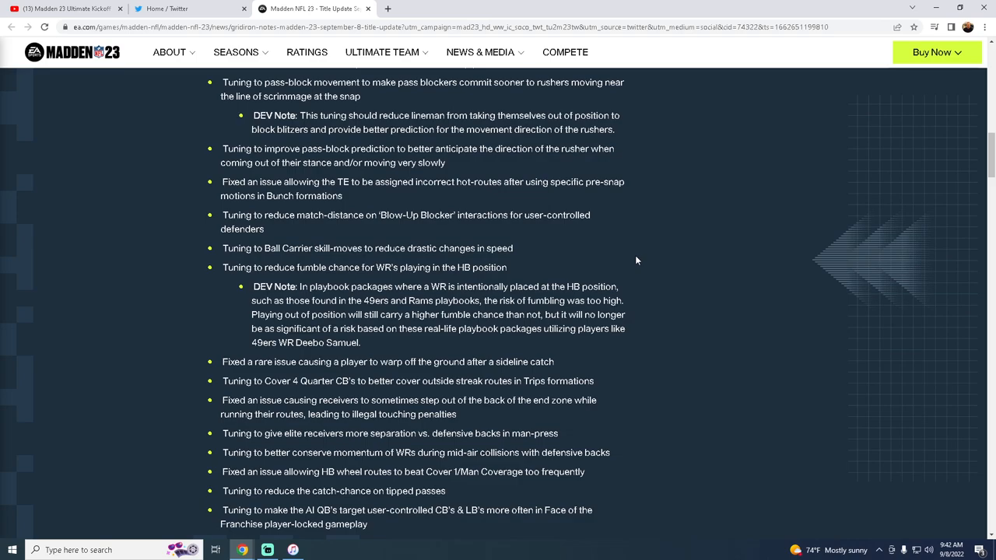
mouse_move(224, 334)
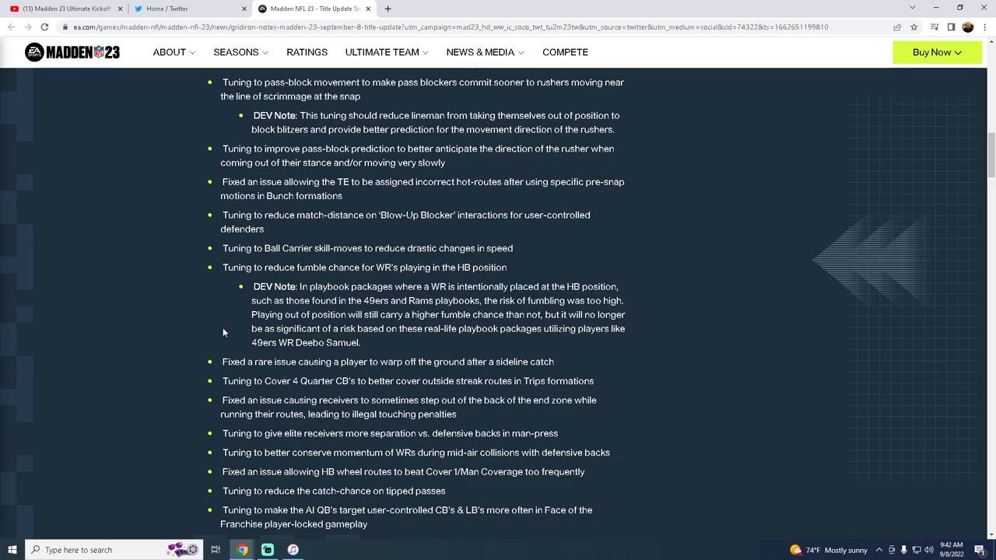
scroll("down", 3)
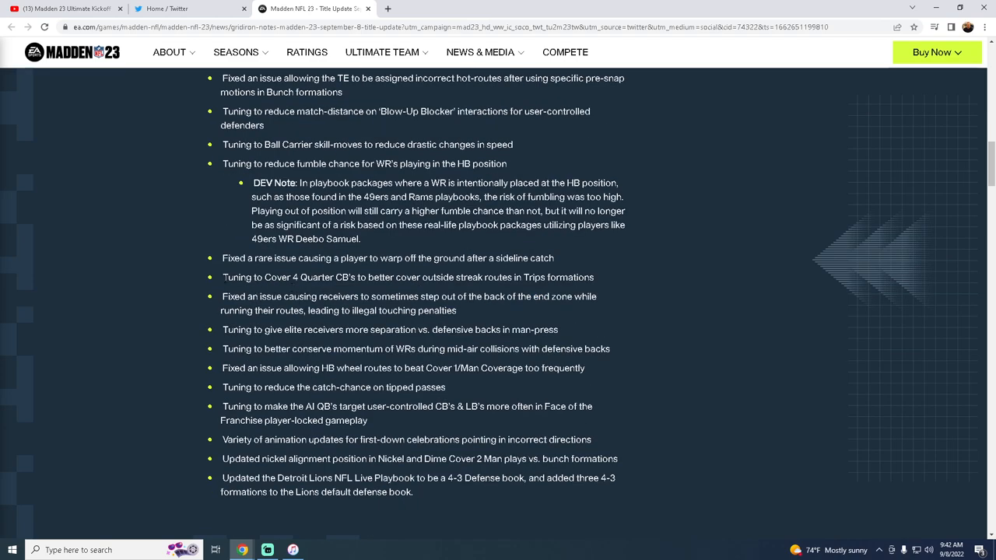
triple_click(408, 277)
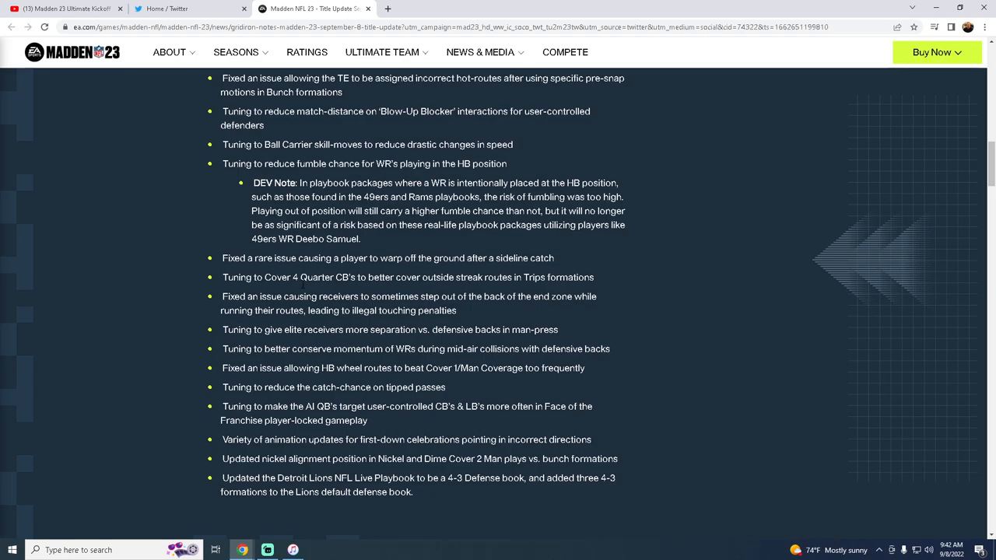
scroll("down", 3)
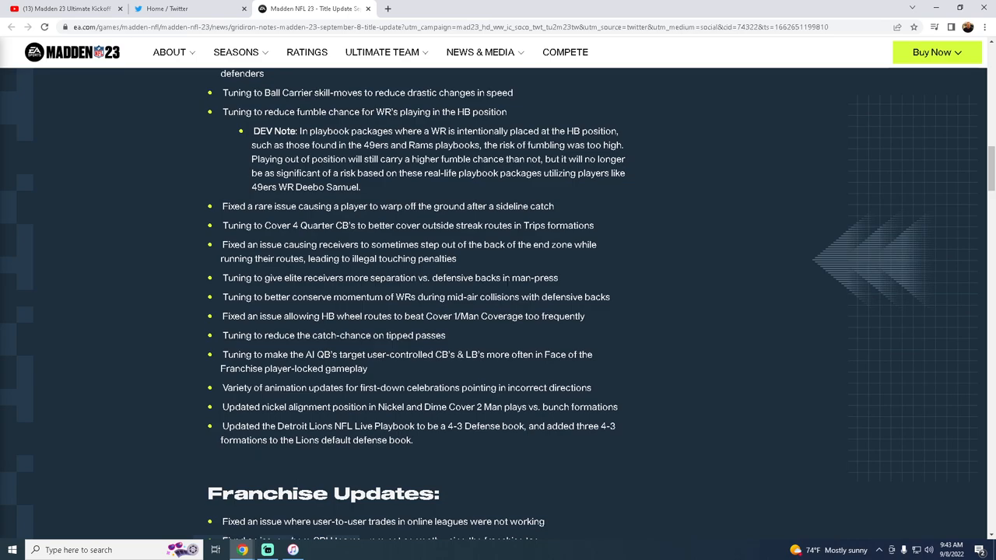
left_click_drag(221, 73, 557, 277)
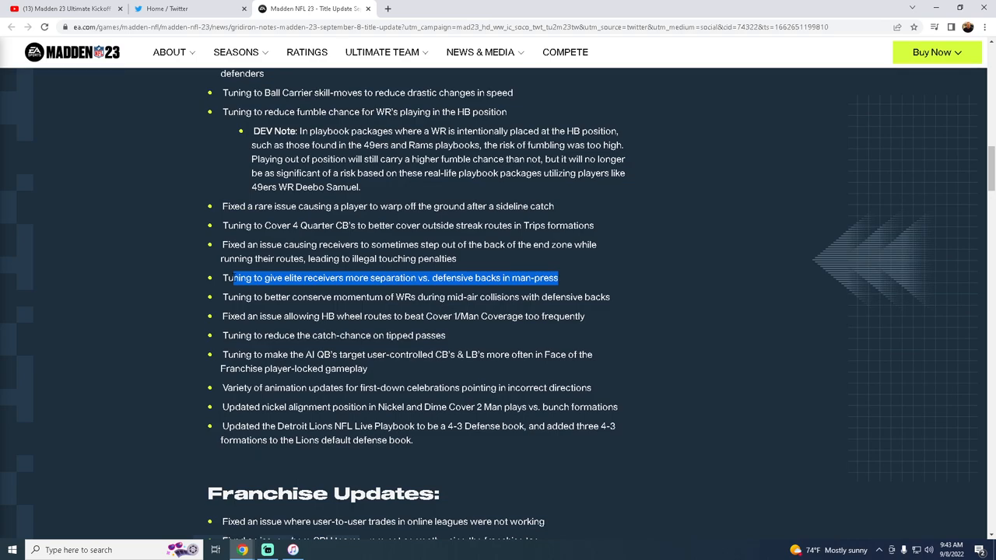
mouse_move(303, 450)
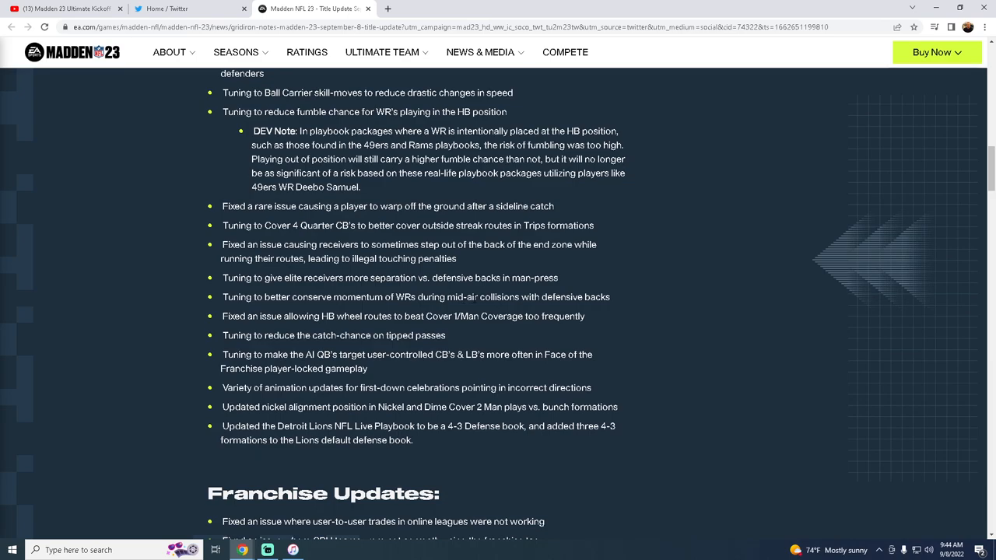
left_click_drag(282, 296, 610, 295)
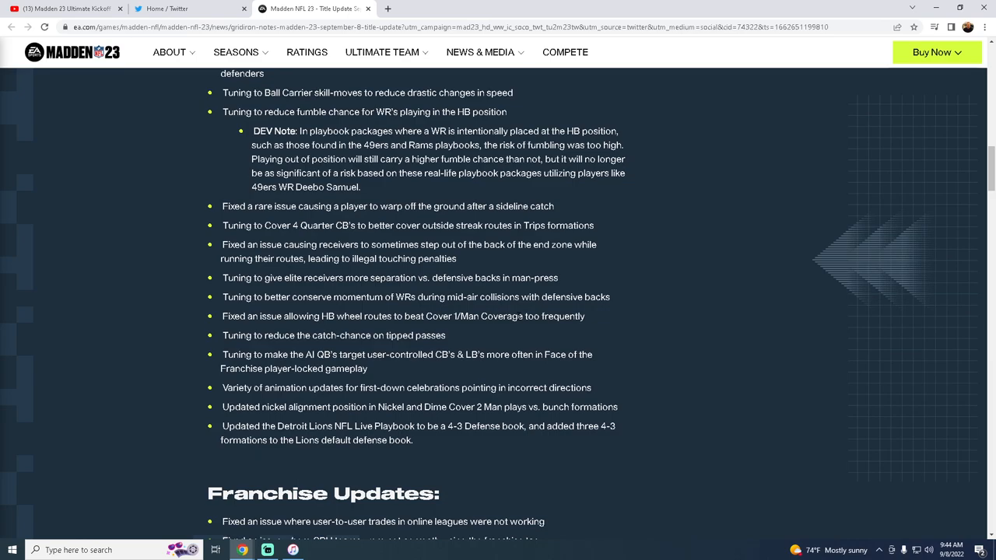
double_click(327, 316)
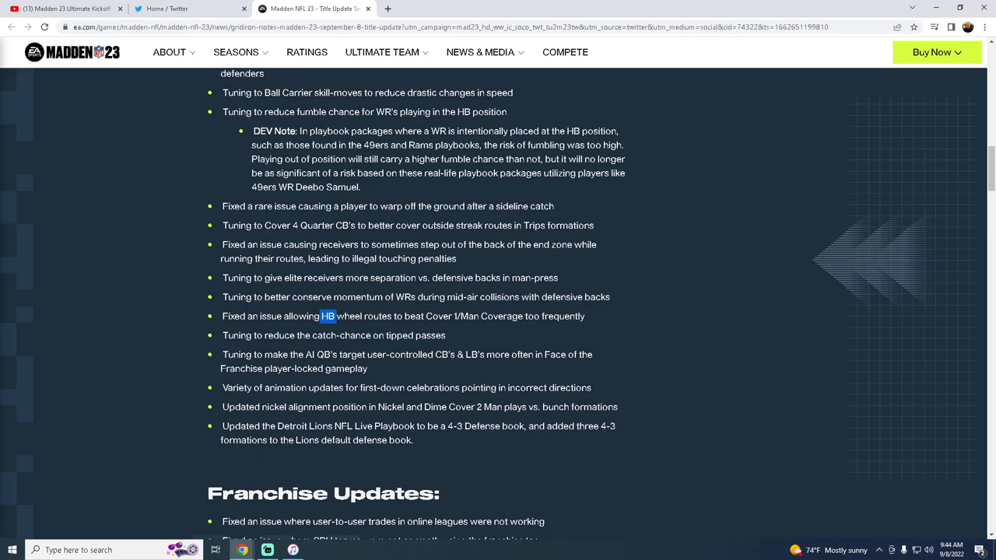
left_click_drag(330, 316, 448, 316)
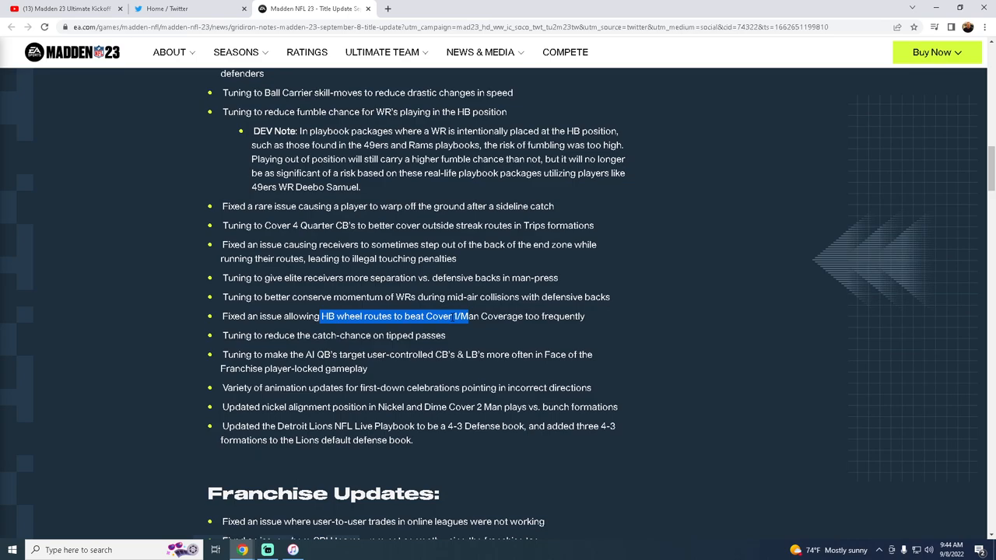
left_click(502, 315)
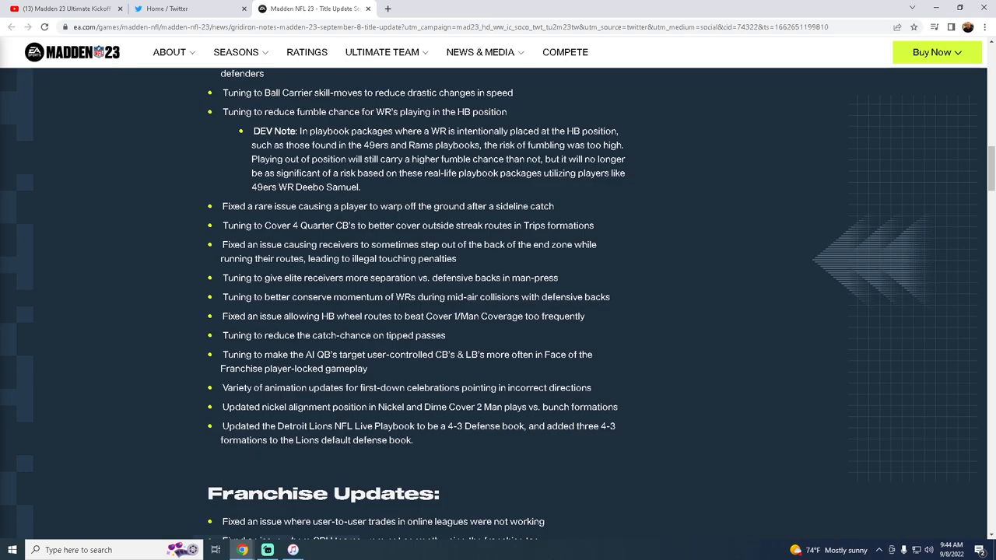
triple_click(333, 336)
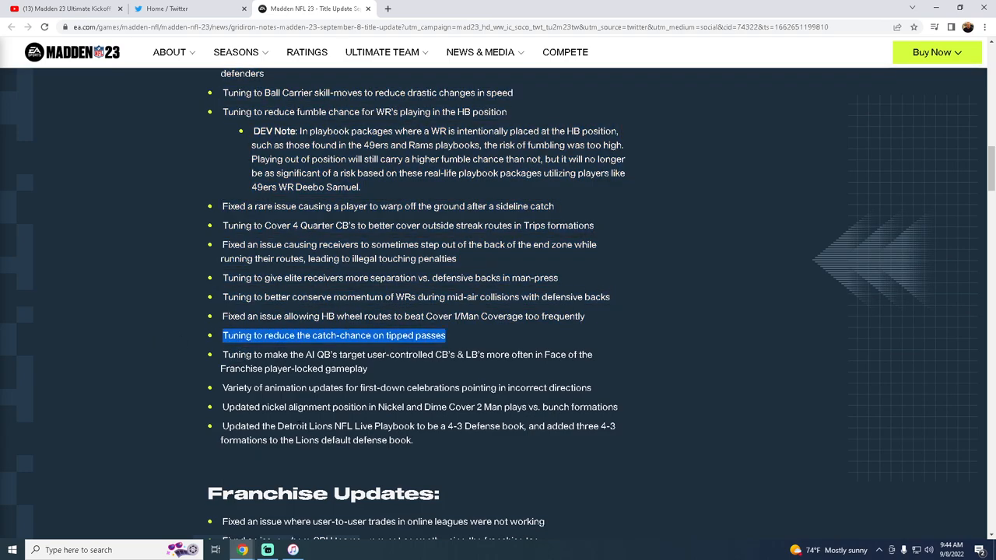
mouse_move(355, 336)
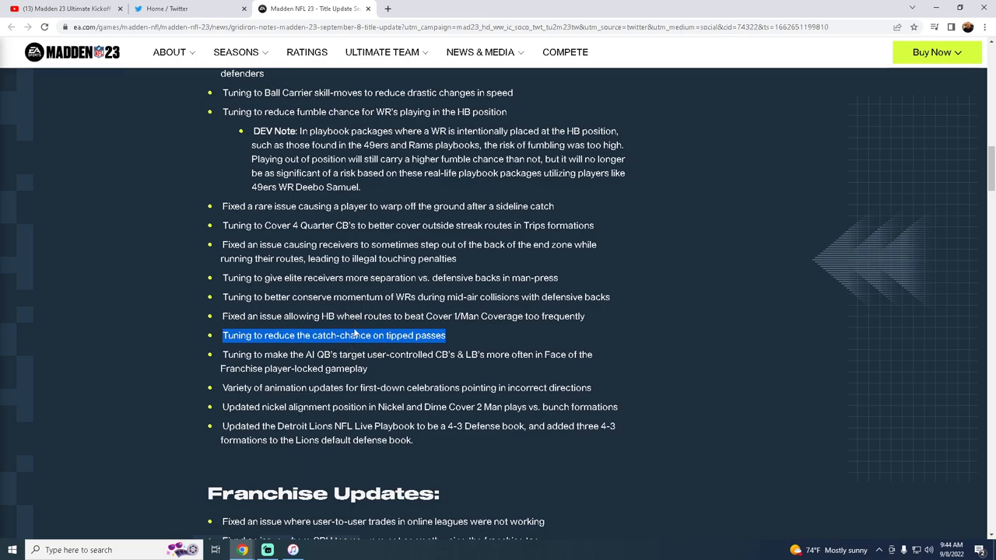
mouse_move(351, 335)
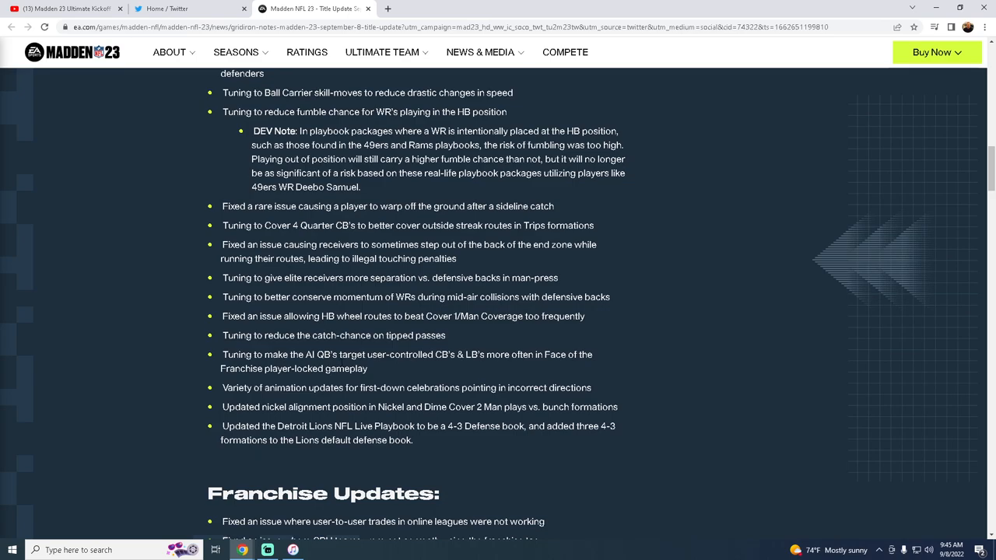
scroll("down", 3)
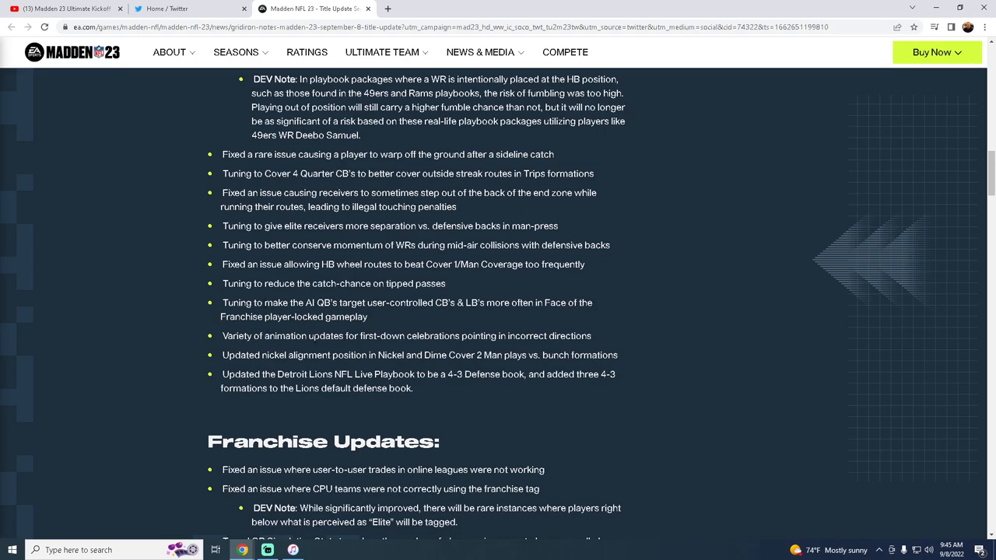
mouse_move(270, 368)
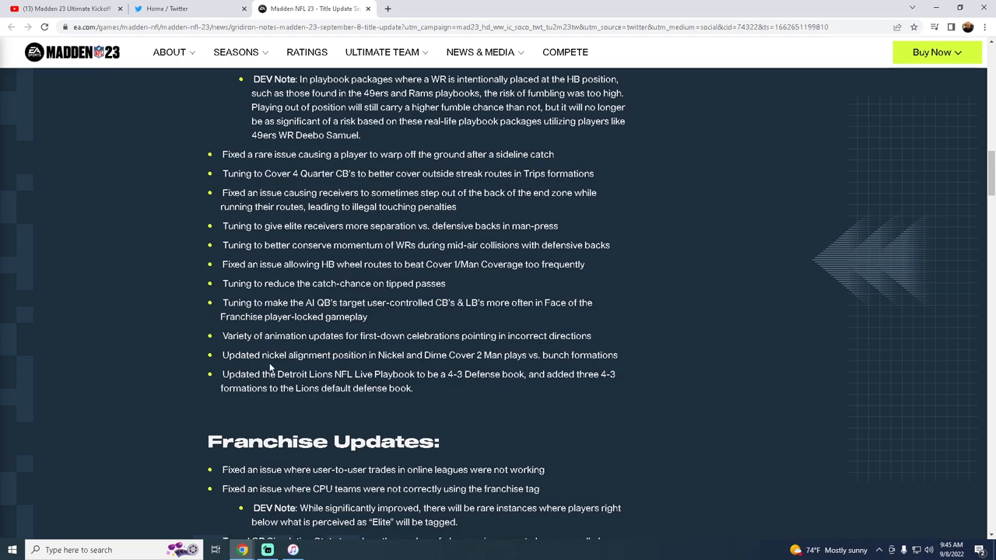
triple_click(418, 354)
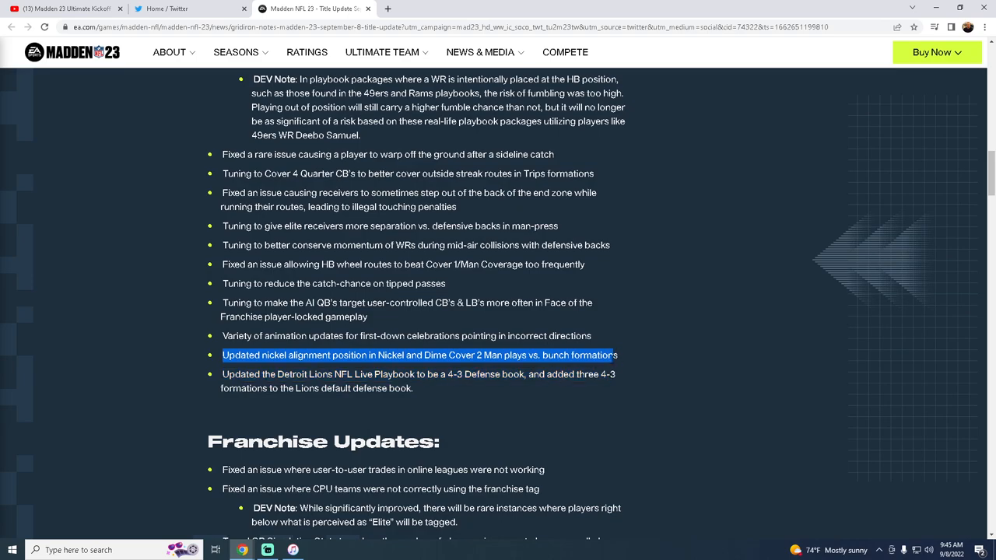
mouse_move(642, 350)
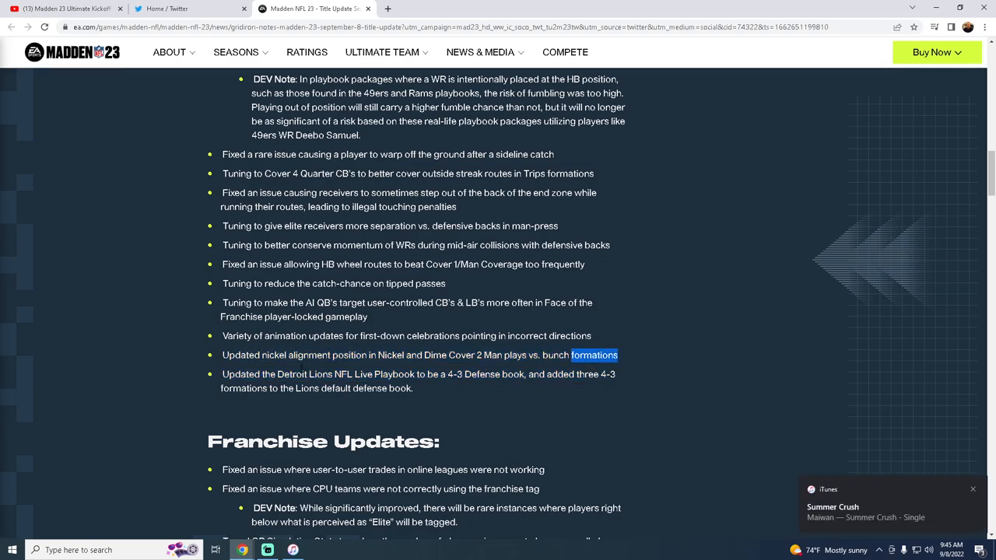
triple_click(420, 355)
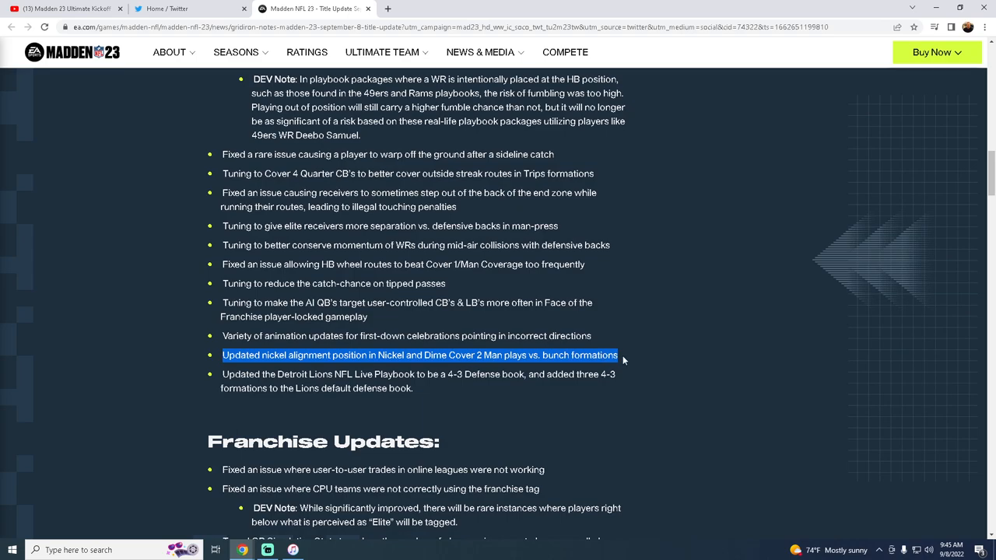
left_click(476, 365)
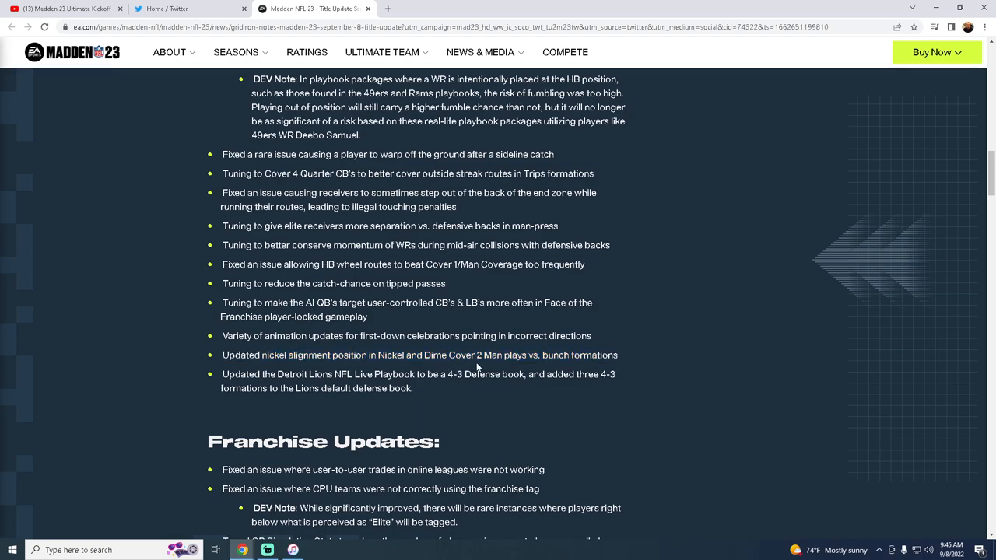
mouse_move(356, 371)
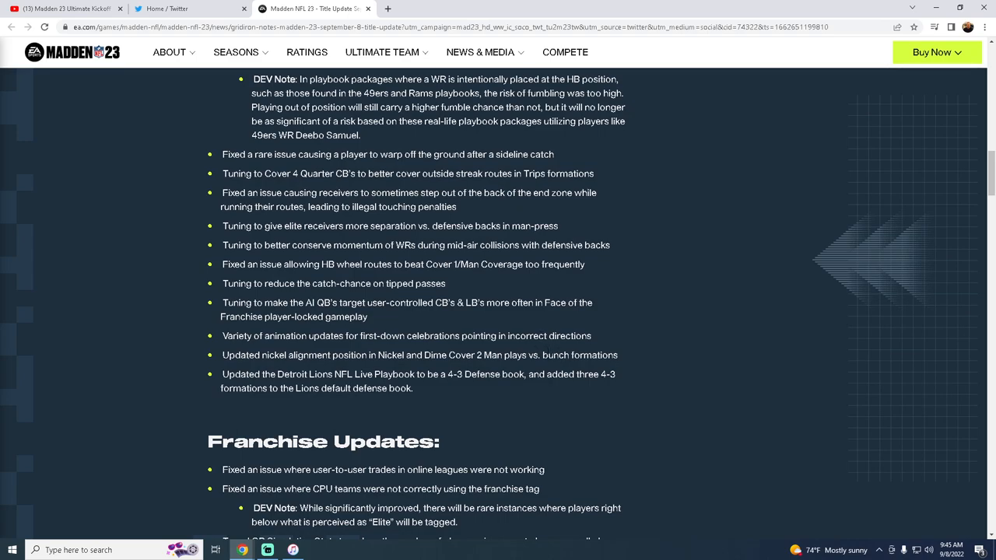
mouse_move(377, 350)
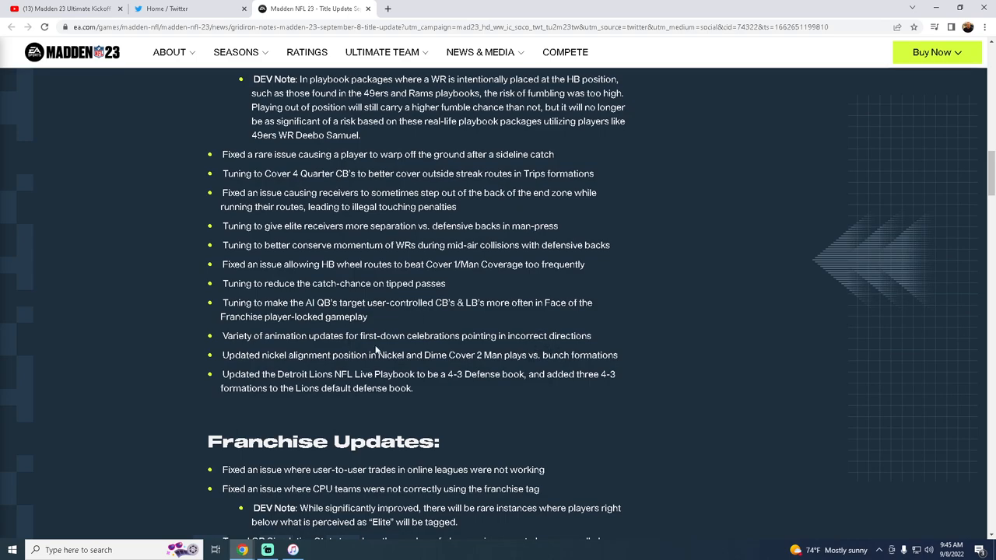
mouse_move(375, 352)
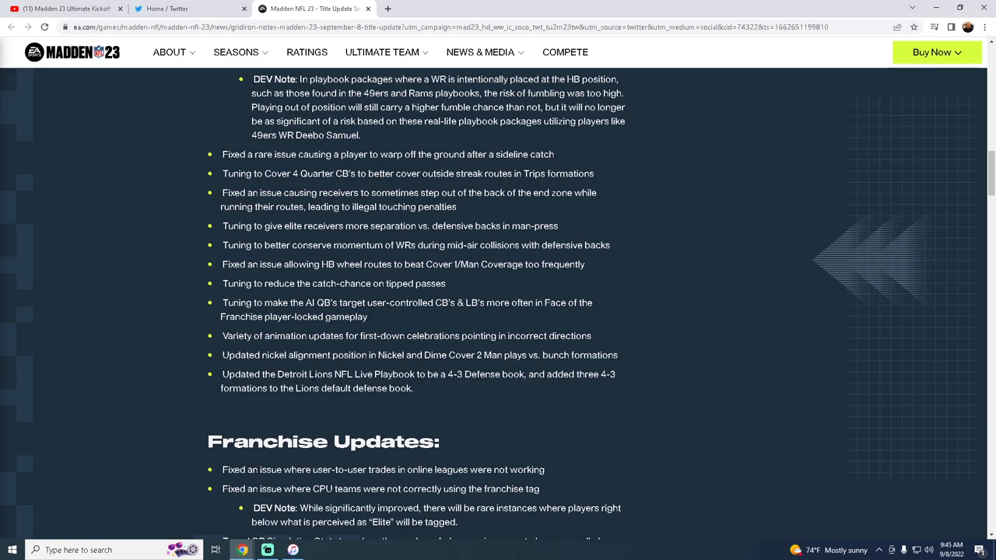
mouse_move(204, 333)
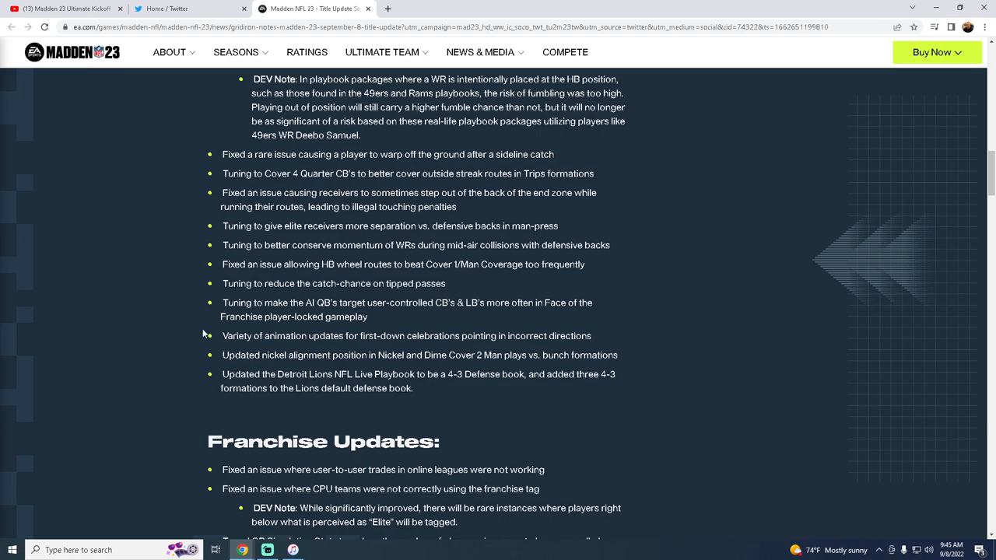
mouse_move(599, 148)
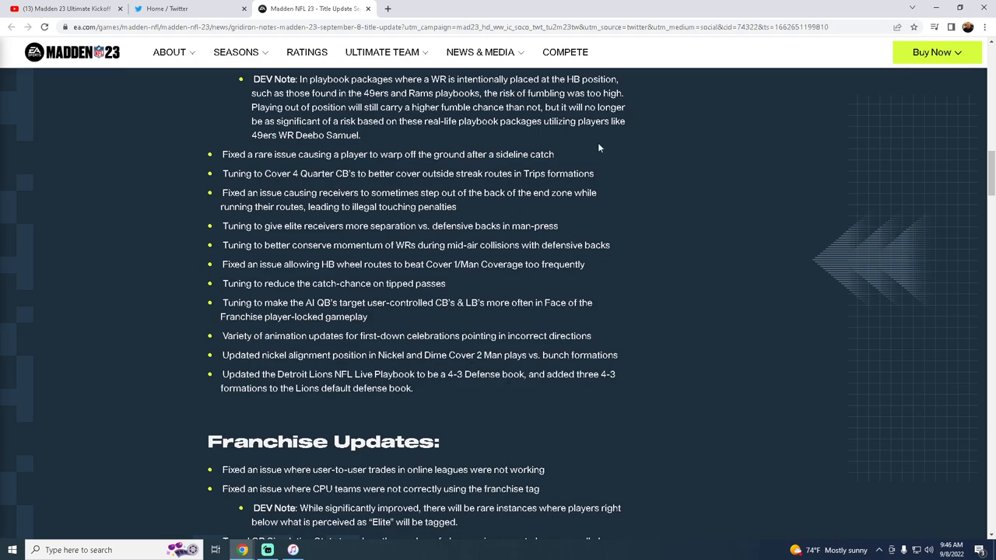
mouse_move(424, 389)
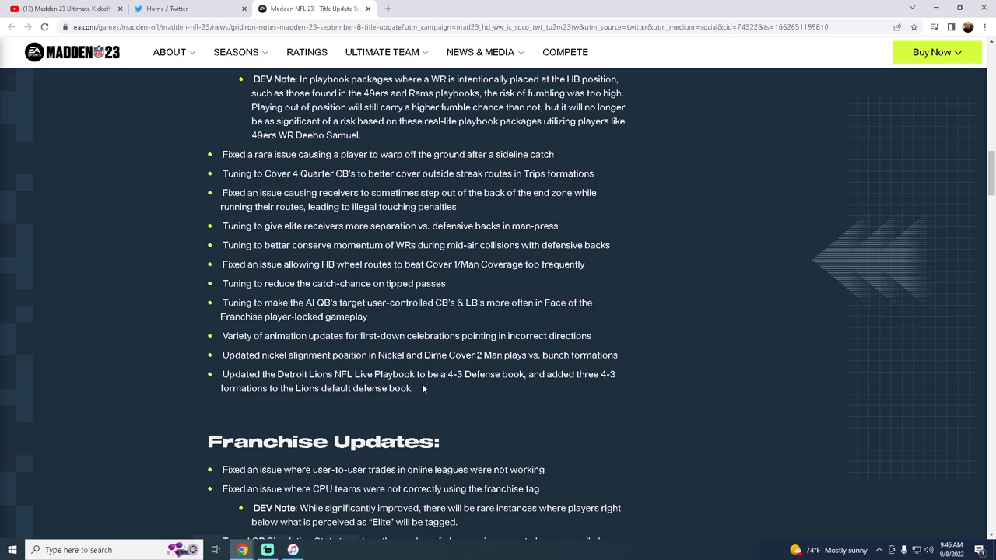
mouse_move(268, 402)
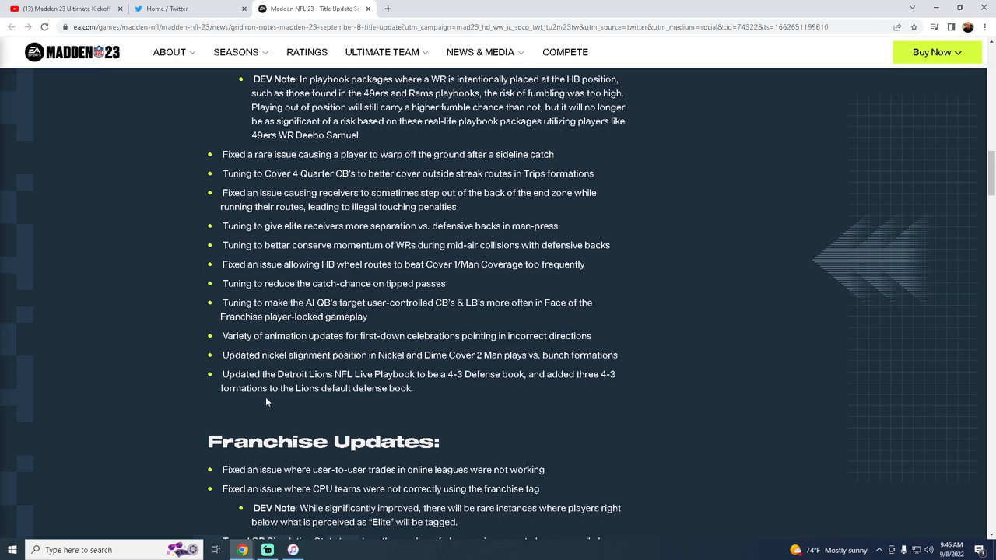
mouse_move(250, 370)
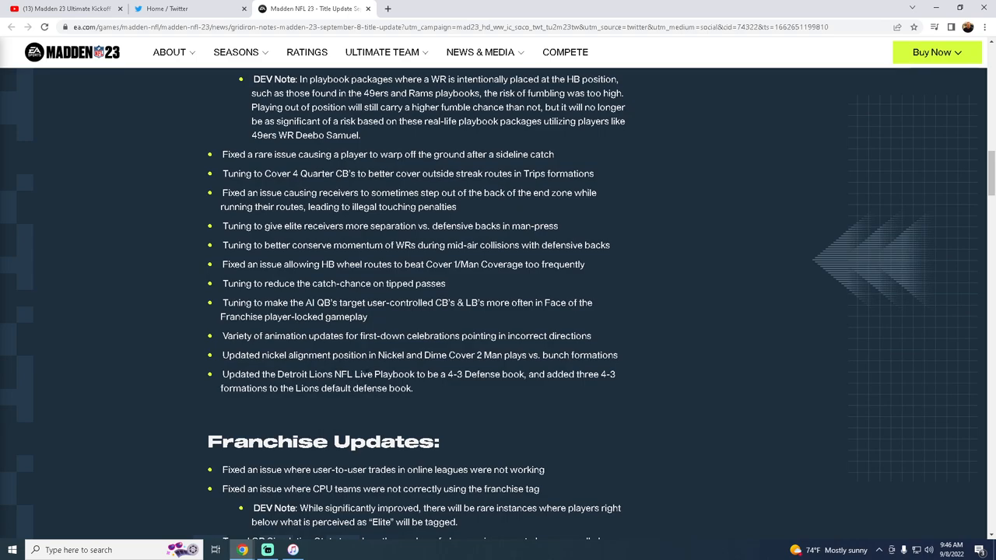
Scroll past Franchise, Ultimate Team, Yard and NFL Authenticity to the Presentation and UI Updates list.
scroll("down", 3)
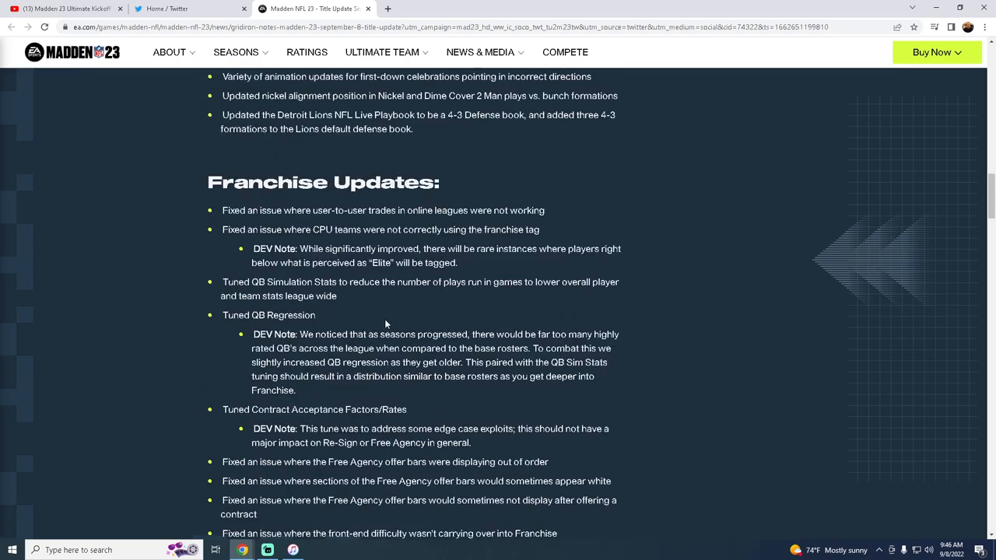
scroll("down", 3)
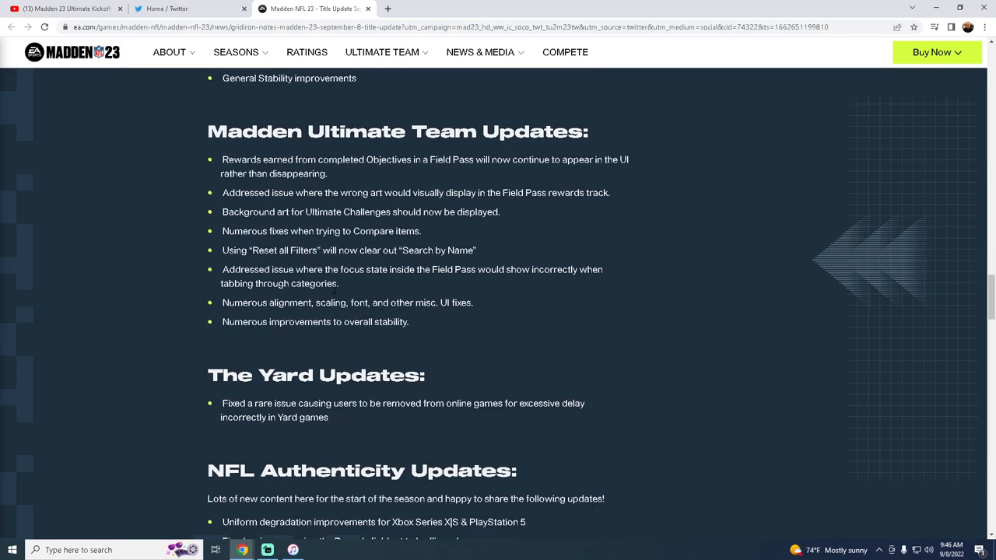
scroll("up", 3)
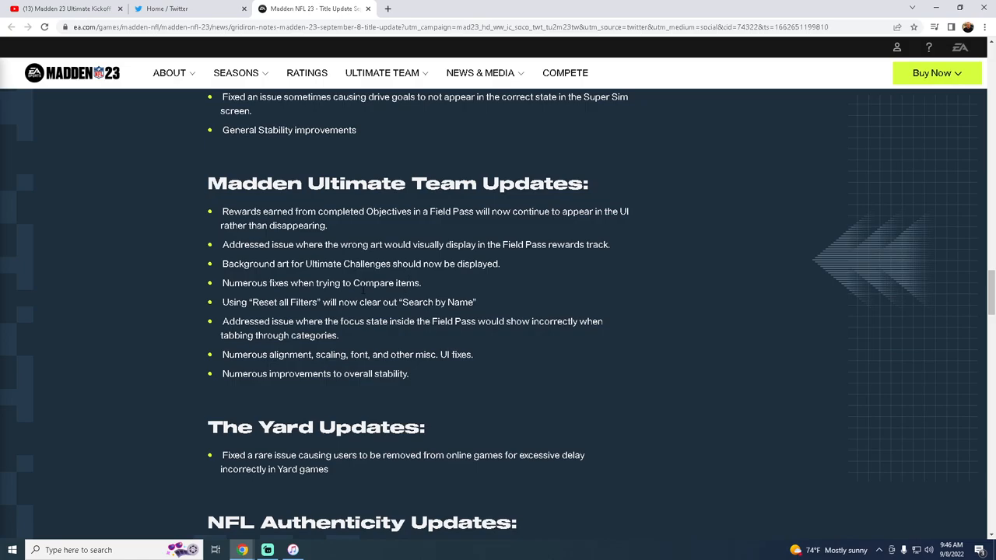
scroll("up", 3)
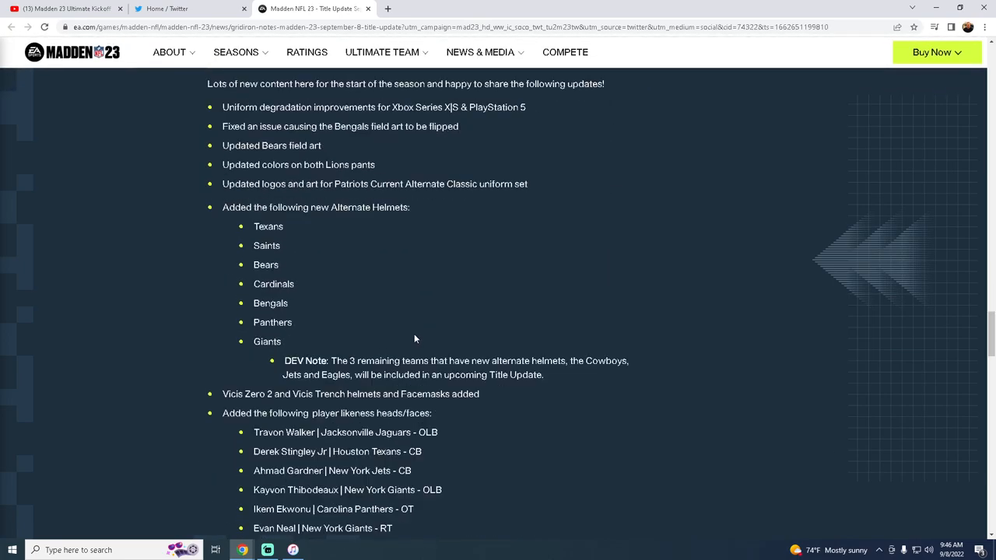
scroll("down", 3)
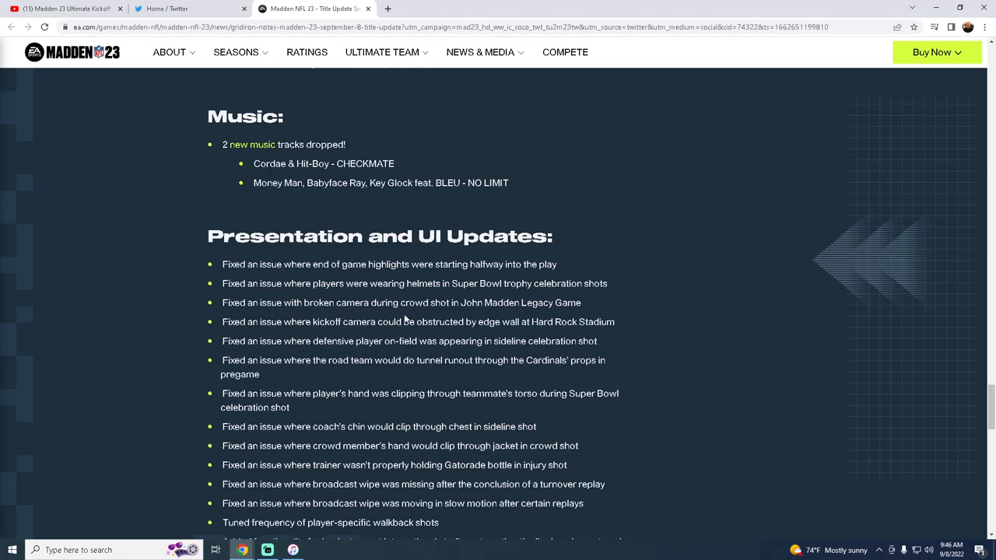
scroll("down", 3)
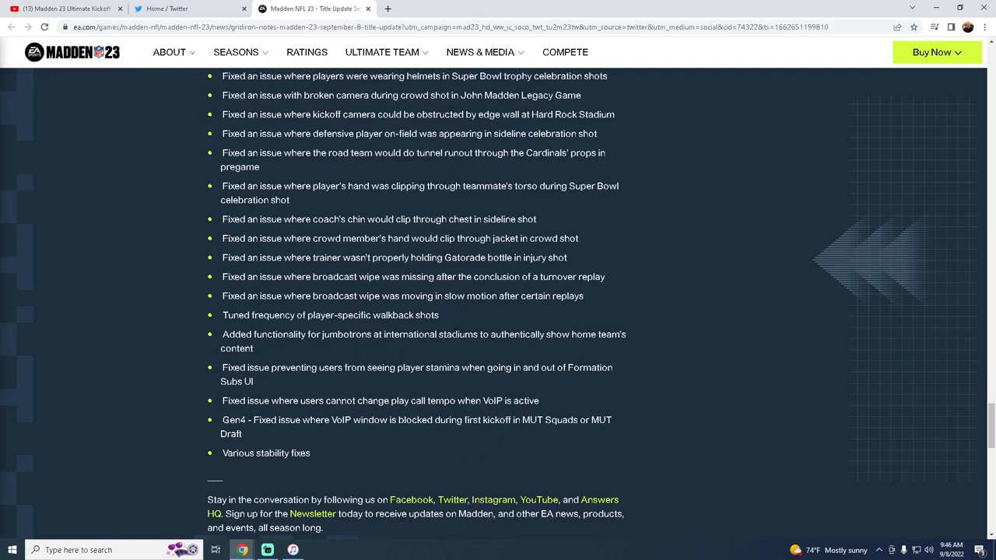
scroll("up", 3)
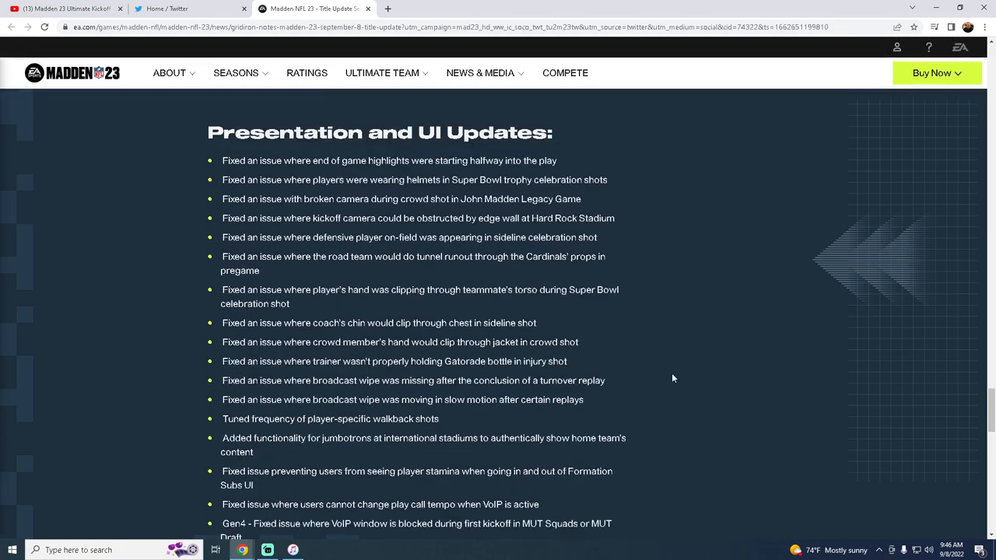